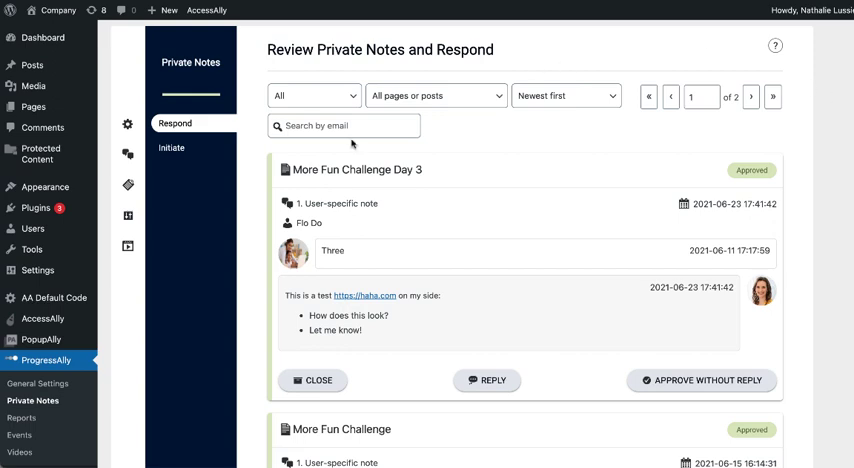
{"action": "mouse_move", "coordinate": [330, 99]}
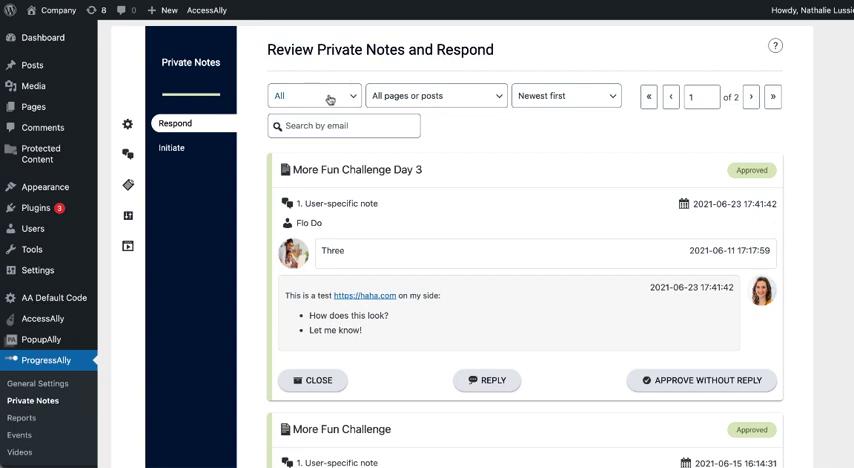
Review the notes list filters, leaving status unchanged and sorting newest first
{"action": "left_click", "coordinate": [314, 95]}
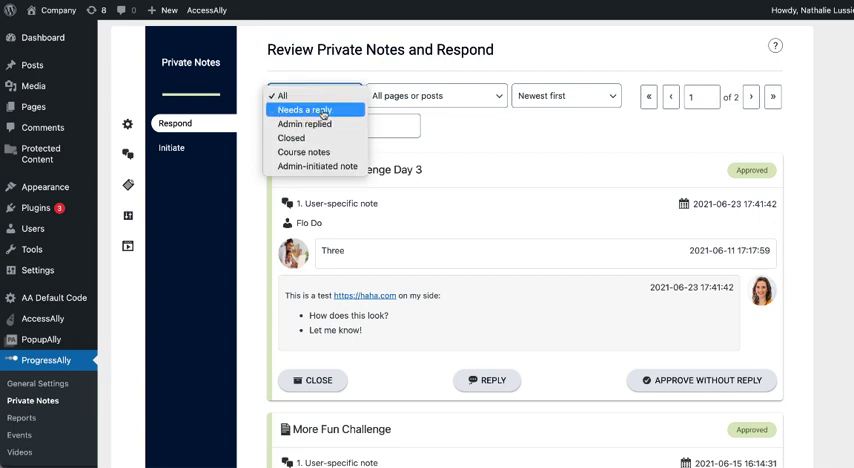
{"action": "mouse_move", "coordinate": [304, 124]}
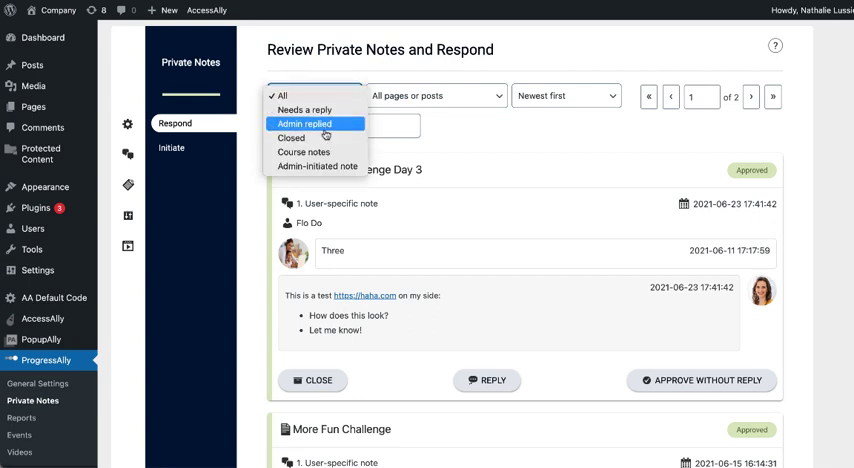
{"action": "mouse_move", "coordinate": [519, 159]}
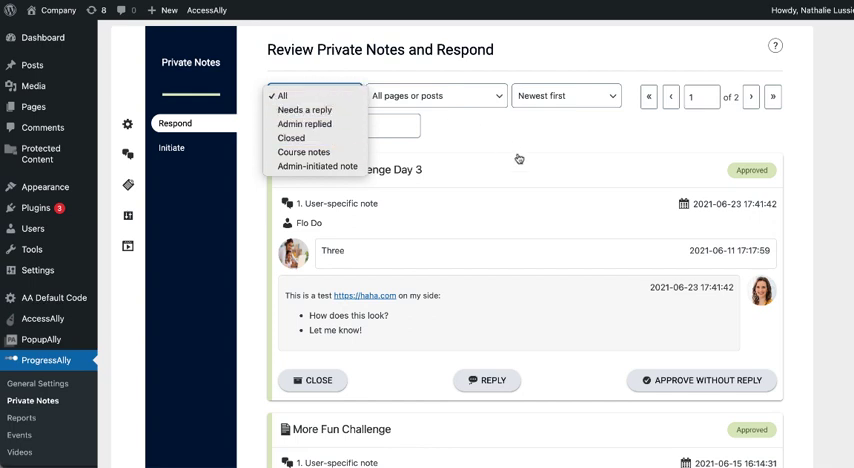
{"action": "left_click", "coordinate": [282, 96]}
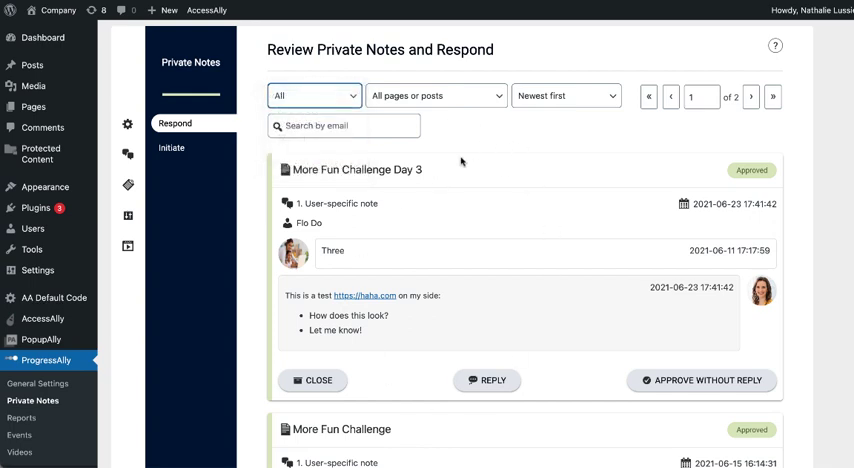
{"action": "left_click", "coordinate": [436, 95]}
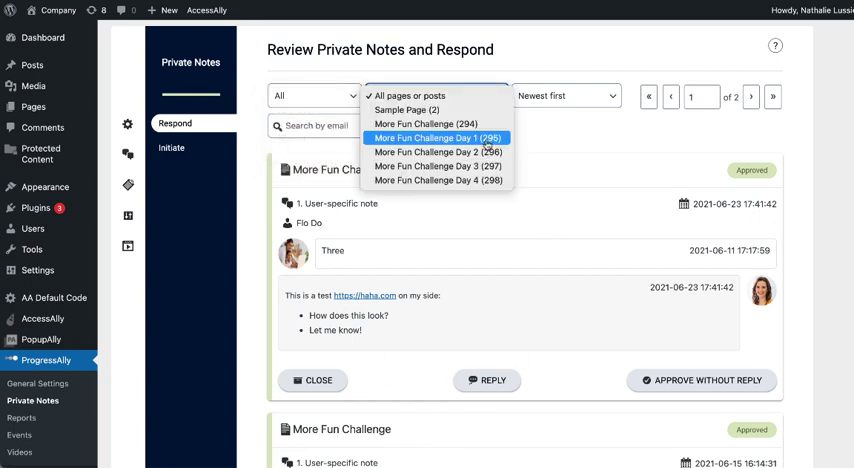
{"action": "mouse_move", "coordinate": [438, 166]}
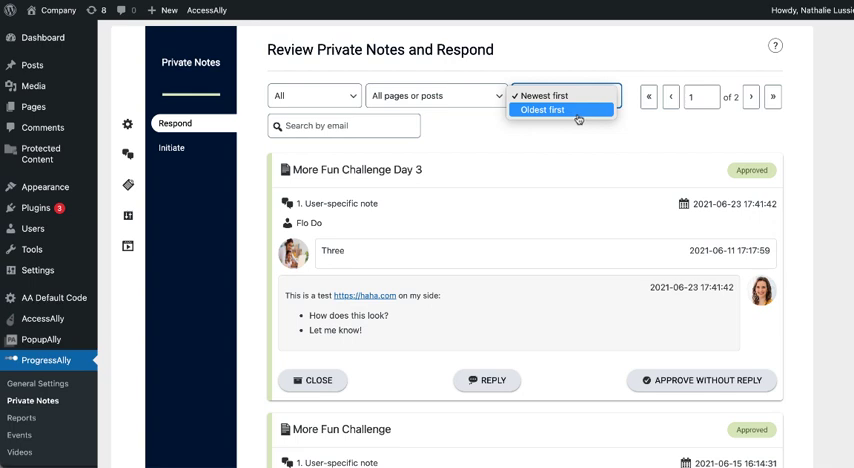
{"action": "left_click", "coordinate": [543, 96]}
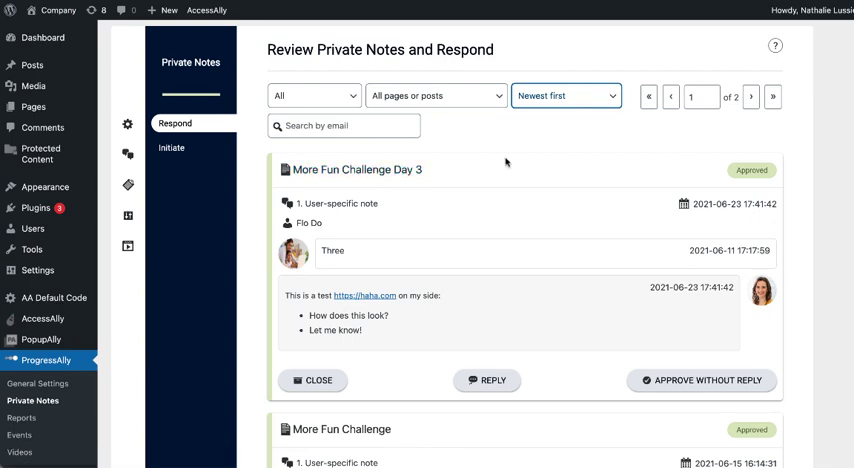
Reply "Great job!" to the Day 2 note and scroll to note 2's Private Notes settings
{"action": "scroll", "scroll_direction": "down", "scroll_amount": 3}
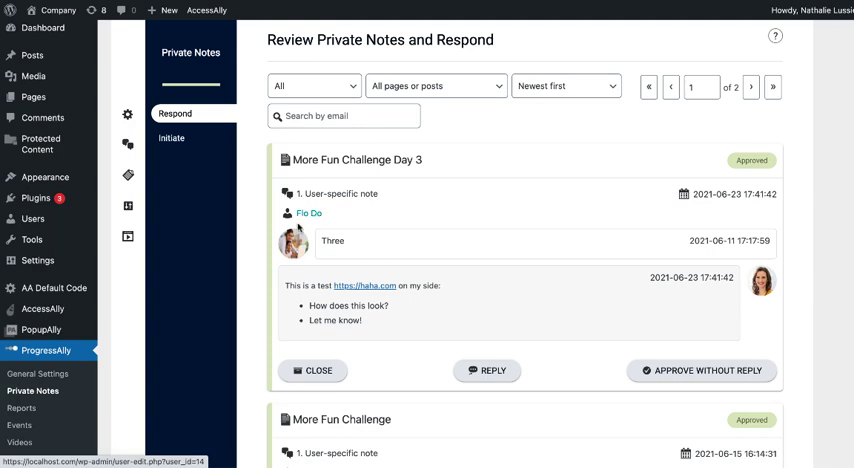
{"action": "mouse_move", "coordinate": [483, 240]}
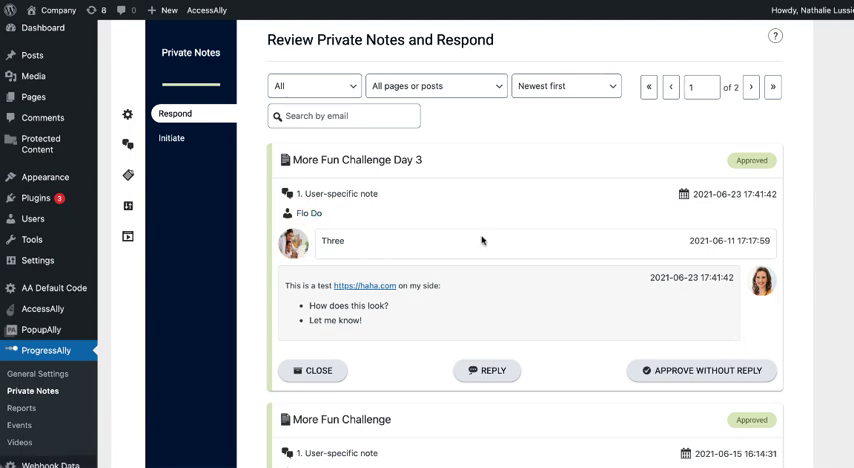
{"action": "scroll", "scroll_direction": "down", "scroll_amount": 3}
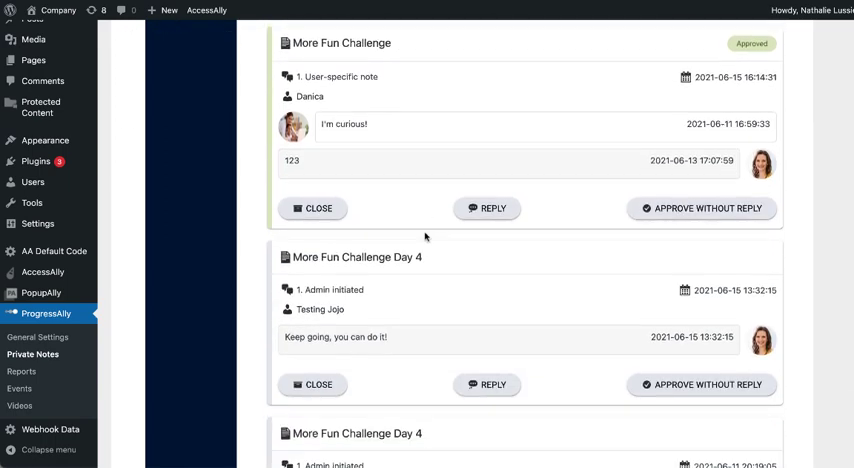
{"action": "scroll", "scroll_direction": "down", "scroll_amount": 3}
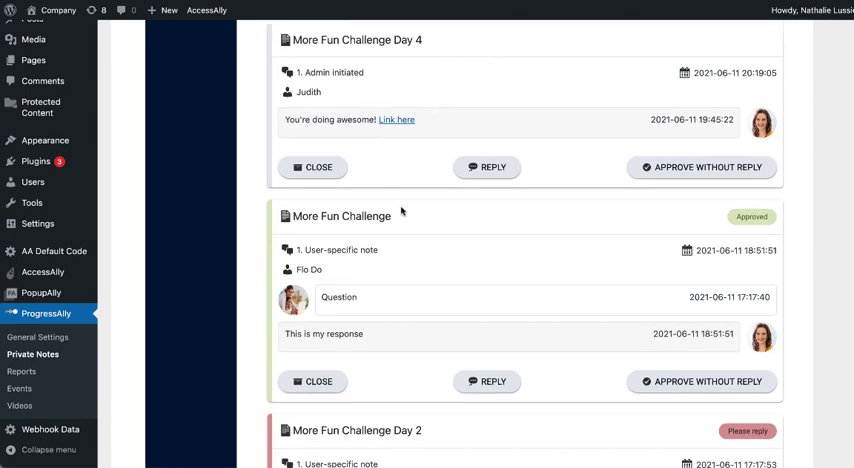
{"action": "scroll", "scroll_direction": "down", "scroll_amount": 3}
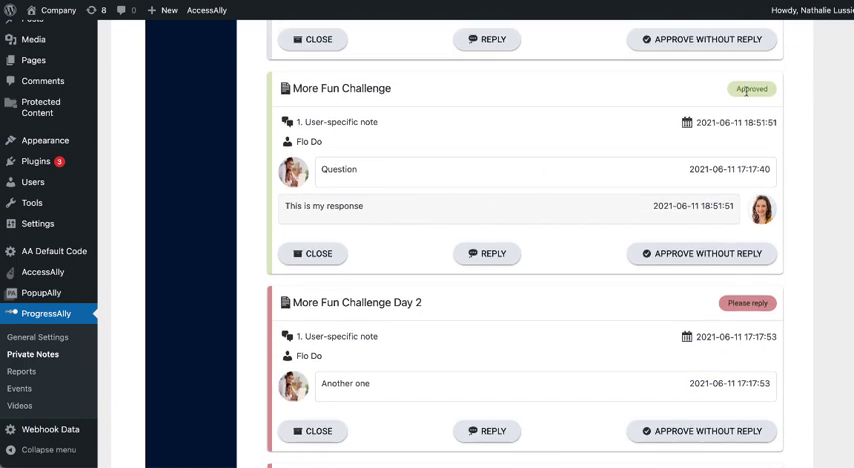
{"action": "mouse_move", "coordinate": [404, 121]}
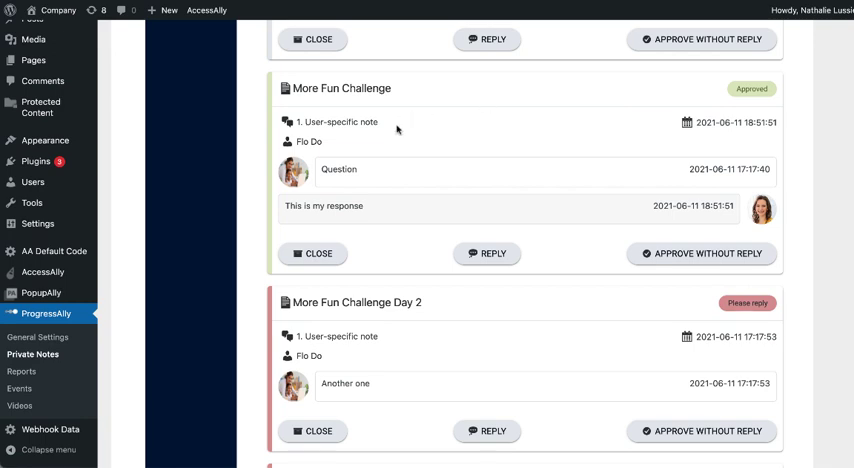
{"action": "scroll", "scroll_direction": "down", "scroll_amount": 3}
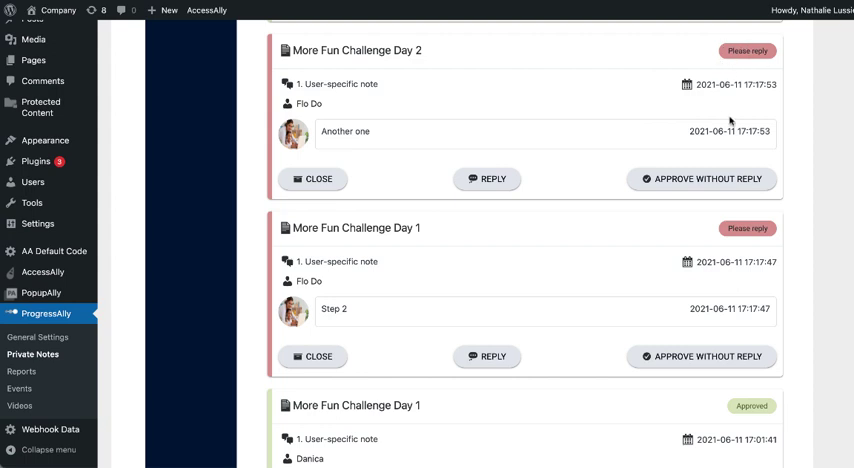
{"action": "mouse_move", "coordinate": [458, 166]}
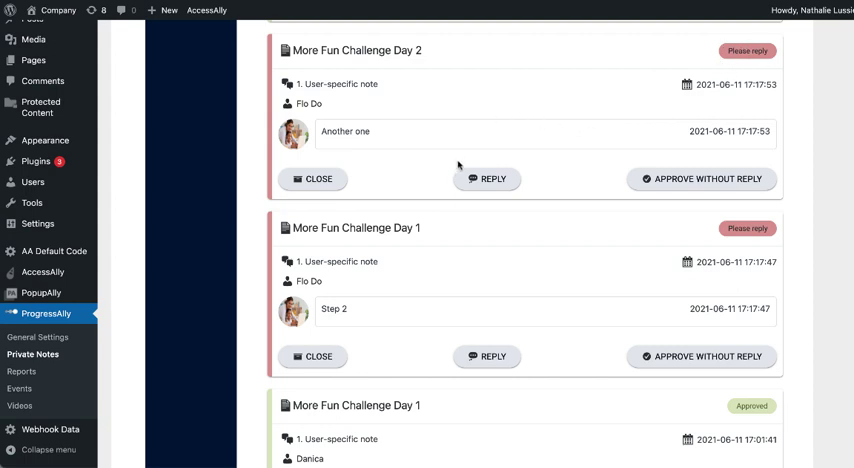
{"action": "left_click", "coordinate": [487, 178]}
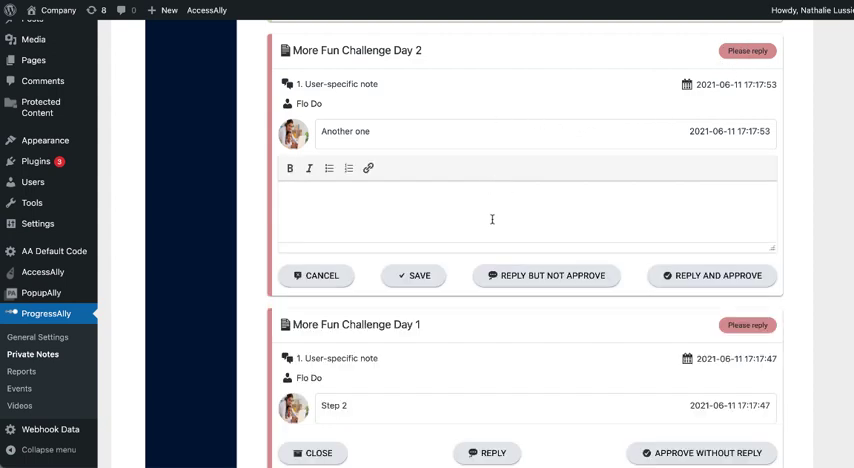
{"action": "mouse_move", "coordinate": [328, 168]}
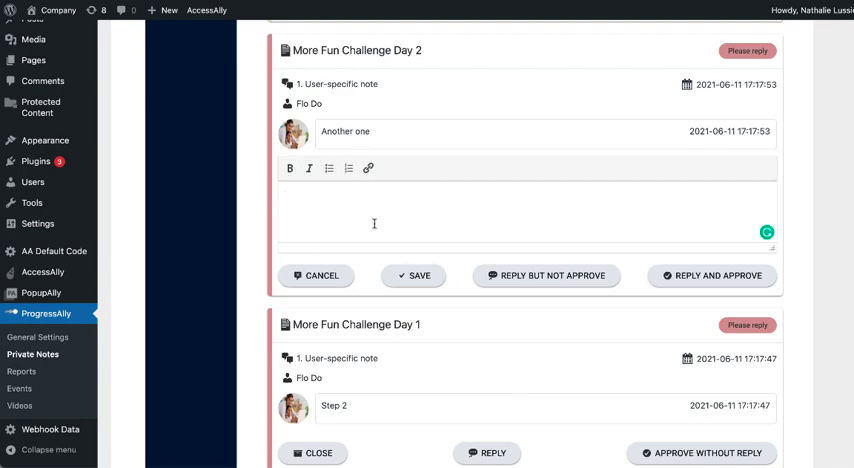
{"action": "type", "text": "Great job!"}
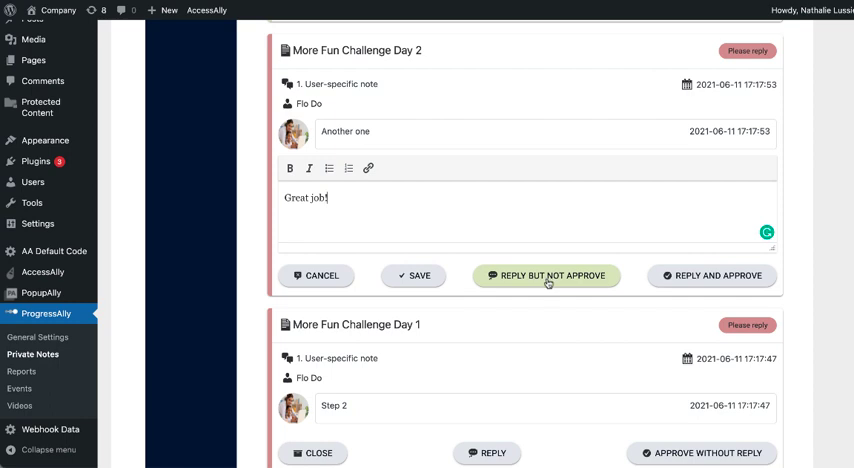
{"action": "mouse_move", "coordinate": [712, 275]}
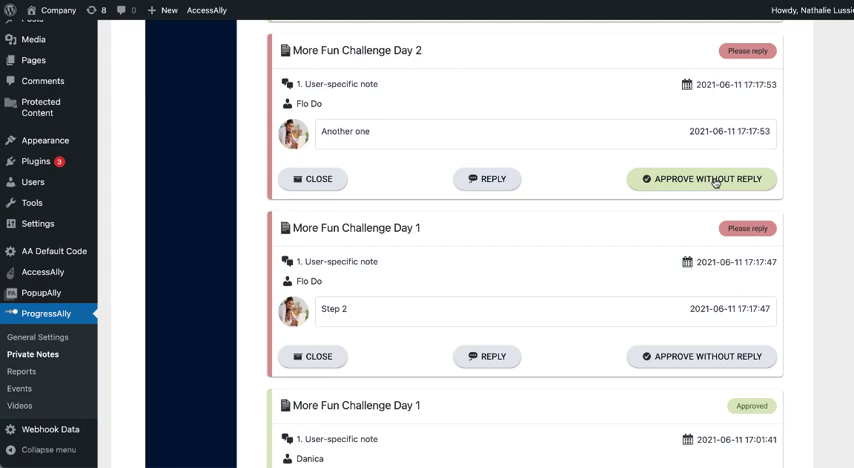
{"action": "mouse_move", "coordinate": [577, 137]}
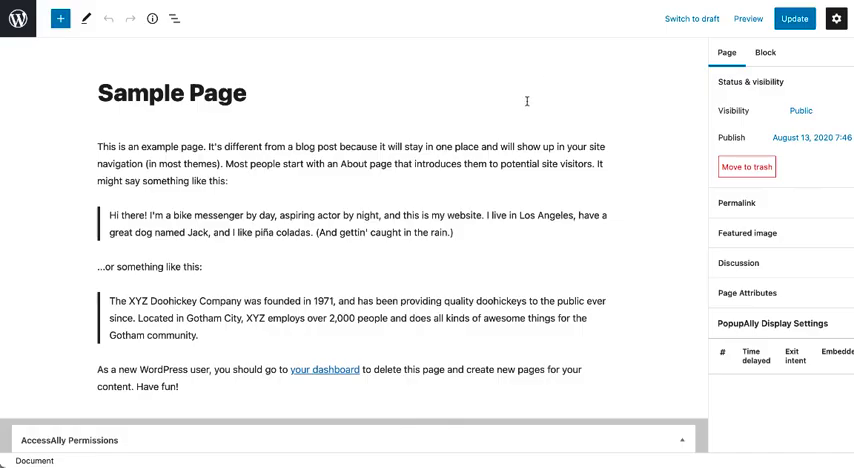
{"action": "mouse_move", "coordinate": [372, 91]}
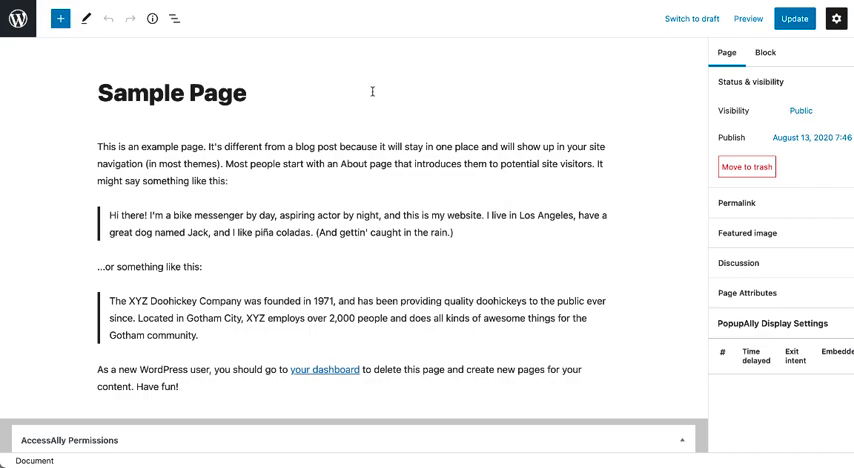
{"action": "mouse_move", "coordinate": [516, 126]}
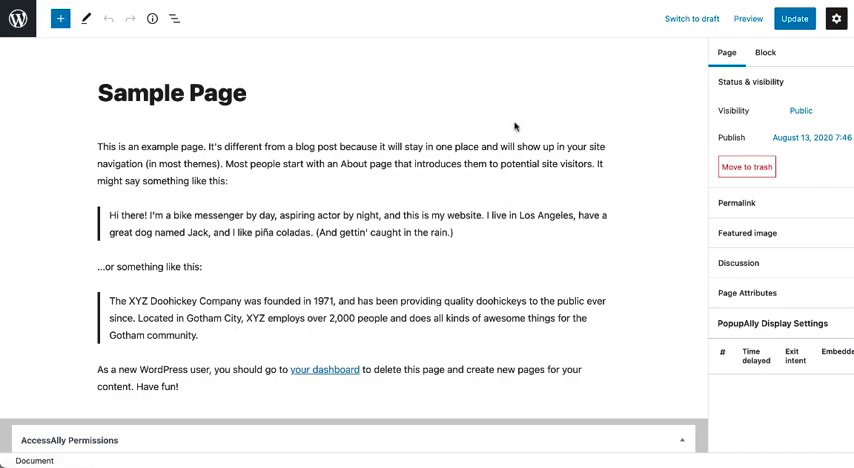
{"action": "scroll", "scroll_direction": "down", "scroll_amount": 3}
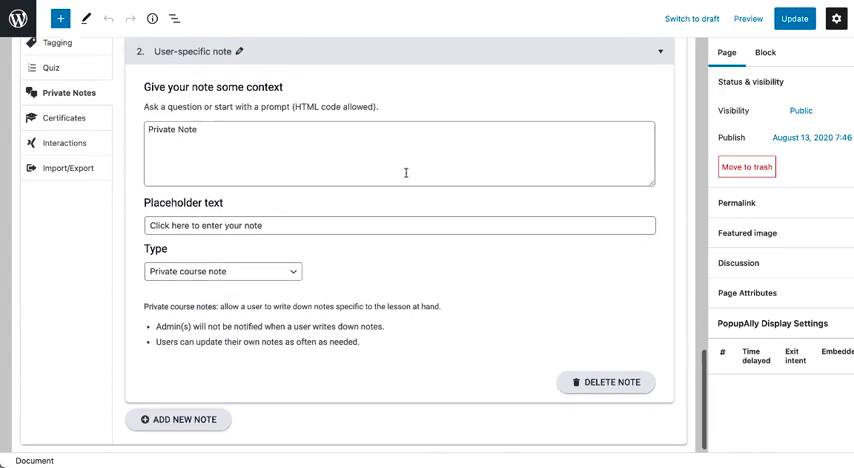
Set note 2's prompt to "What feedback do you have about this topic?" and its type to Admin reviewed answer
{"action": "double_click", "coordinate": [185, 129]}
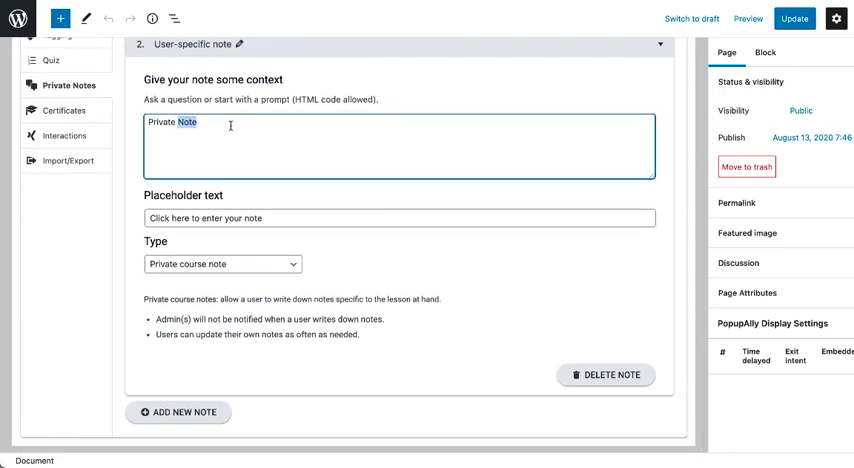
{"action": "type", "text": "What feedback do you have about this topic?"}
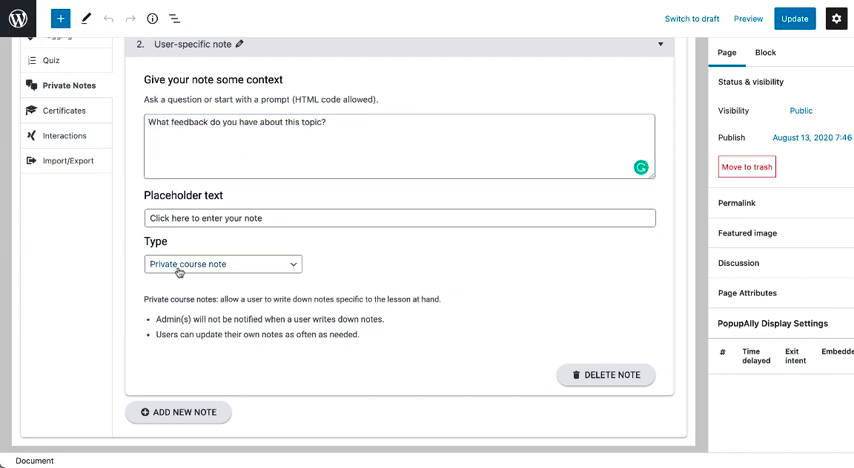
{"action": "left_click", "coordinate": [222, 263]}
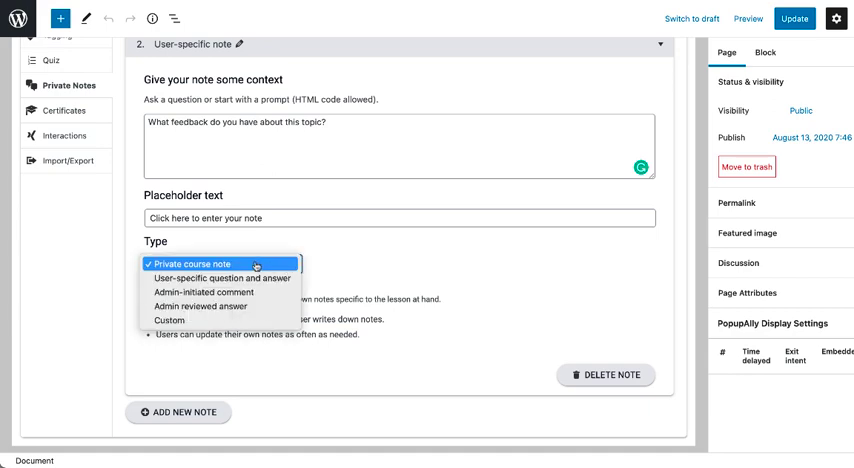
{"action": "mouse_move", "coordinate": [225, 277]}
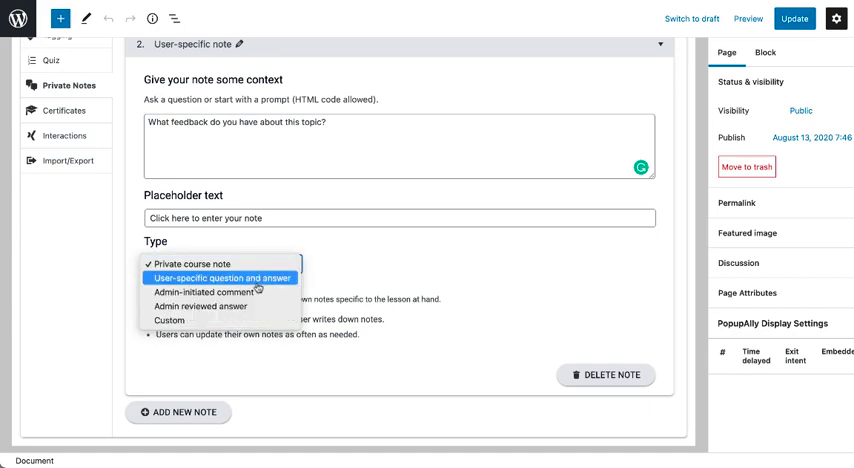
{"action": "left_click", "coordinate": [221, 277]}
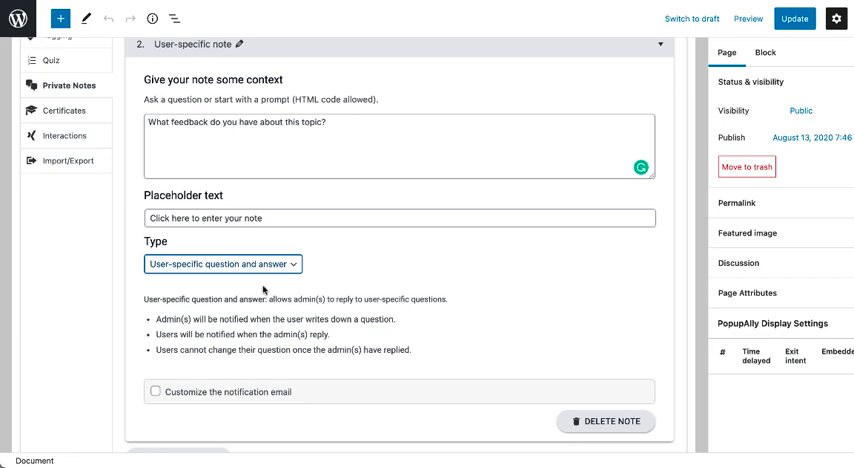
{"action": "left_click", "coordinate": [221, 264]}
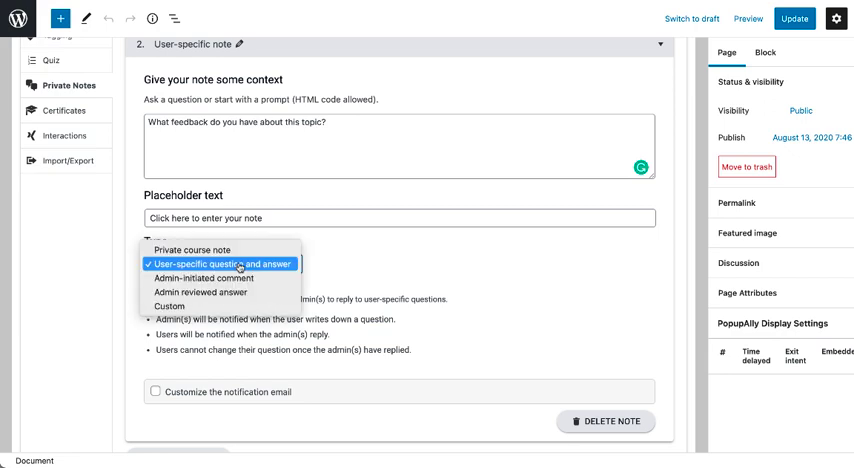
{"action": "left_click", "coordinate": [207, 277]}
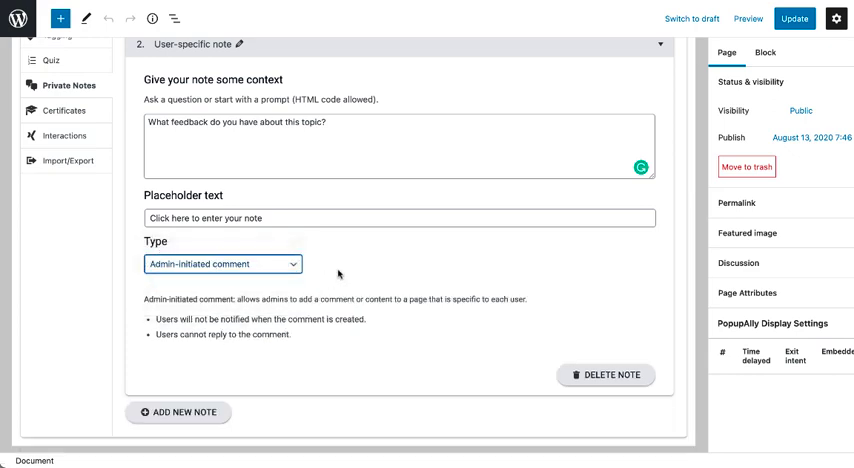
{"action": "mouse_move", "coordinate": [392, 320]}
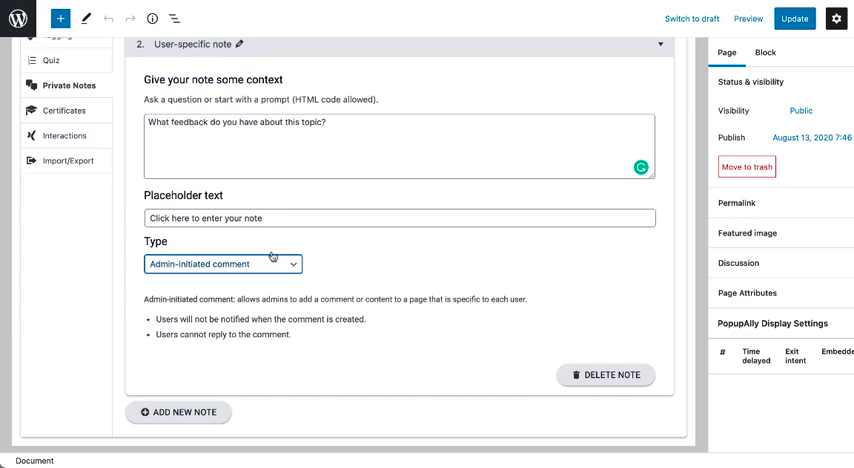
{"action": "left_click", "coordinate": [220, 264]}
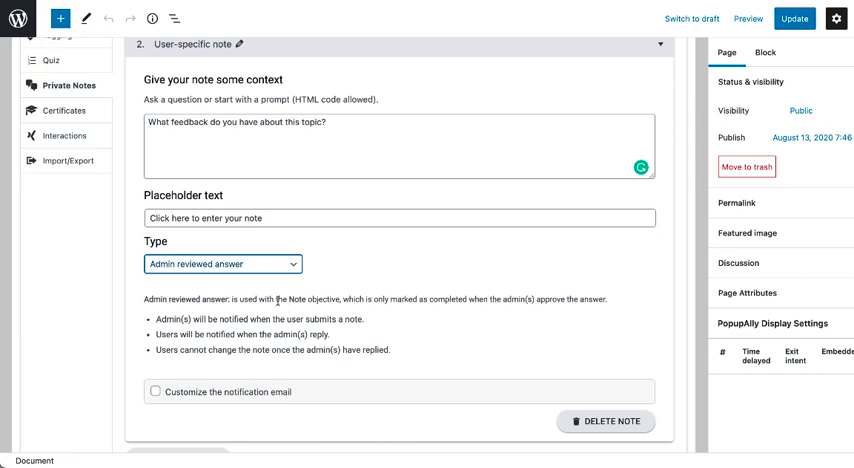
Make objective 3 a Note objective on note 2 titled "Submit your homework assignment"
{"action": "scroll", "scroll_direction": "up", "scroll_amount": 3}
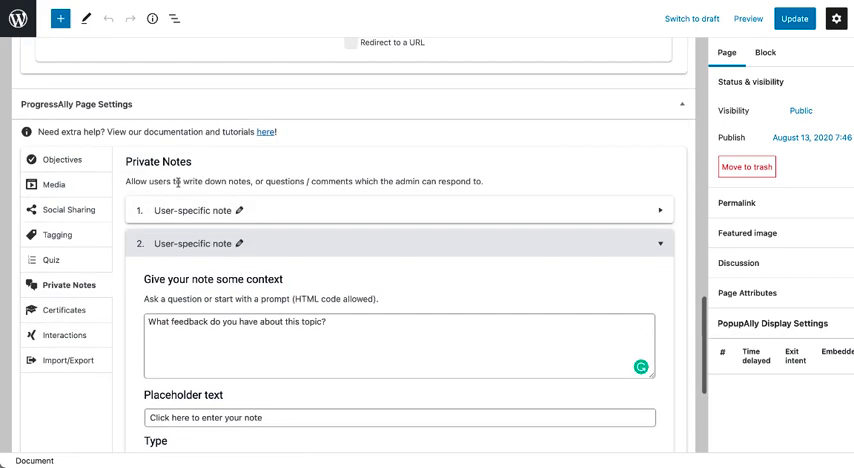
{"action": "scroll", "scroll_direction": "down", "scroll_amount": 3}
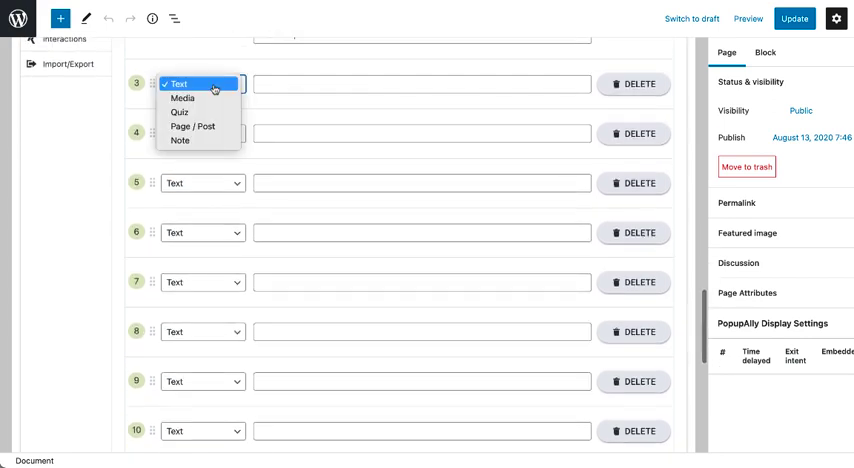
{"action": "left_click", "coordinate": [179, 140]}
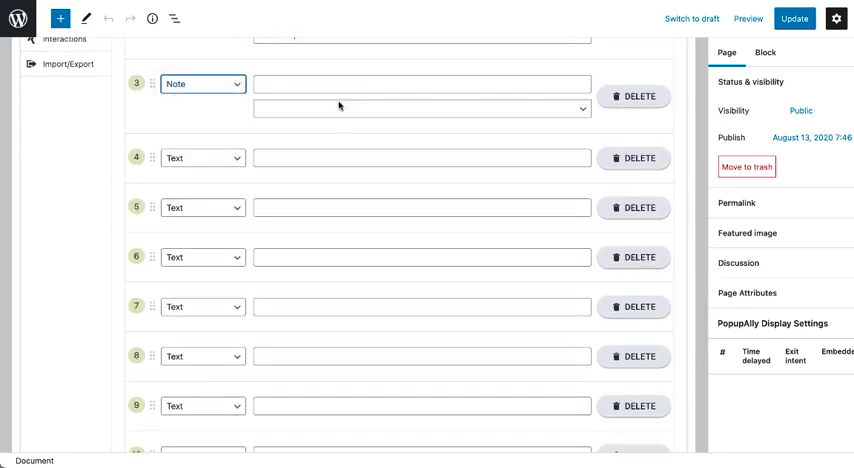
{"action": "left_click", "coordinate": [420, 108]}
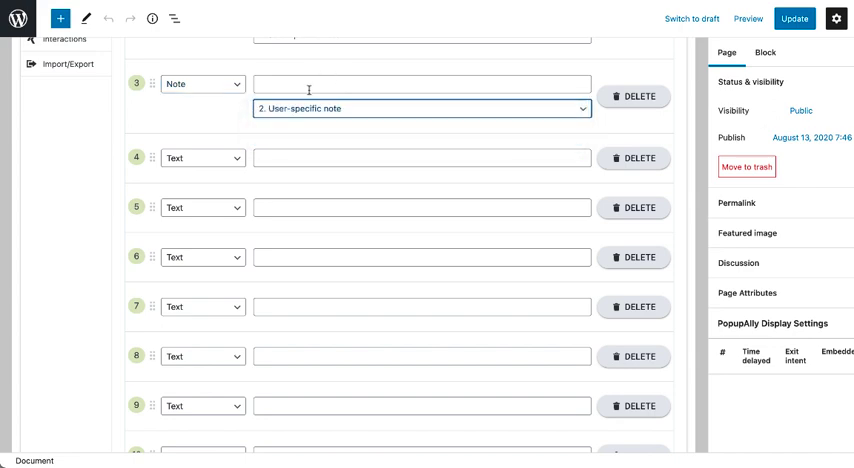
{"action": "type", "text": "Submit your homework assignment"}
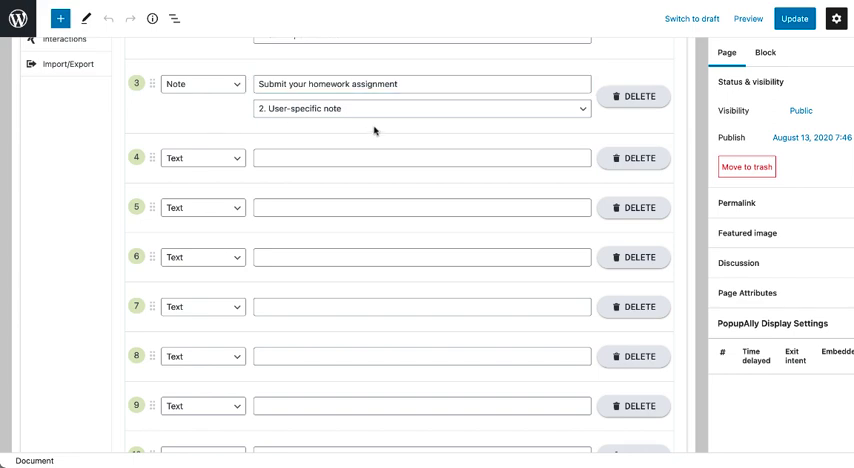
{"action": "mouse_move", "coordinate": [212, 132]}
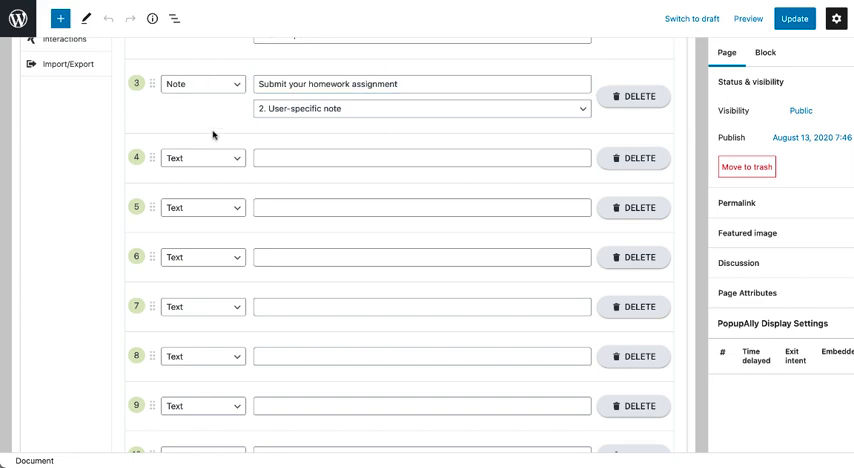
Mark Custom note 2 as admin-initiated with admin approval and both notifications on
{"action": "scroll", "scroll_direction": "up", "scroll_amount": 3}
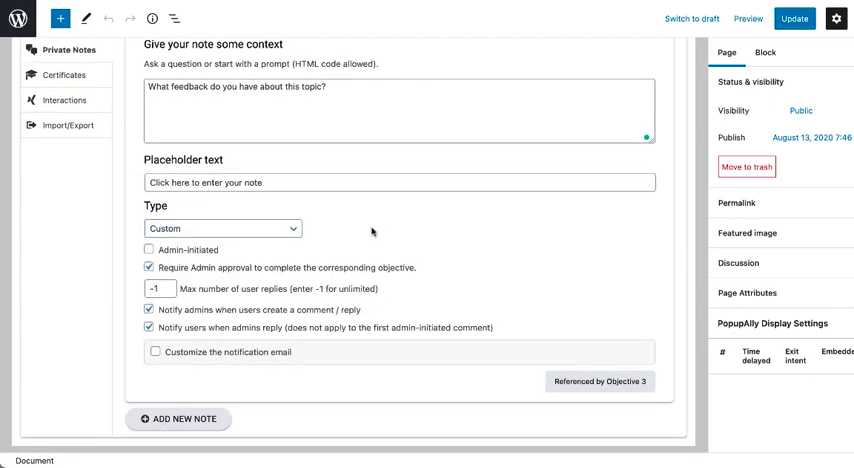
{"action": "left_click", "coordinate": [150, 249]}
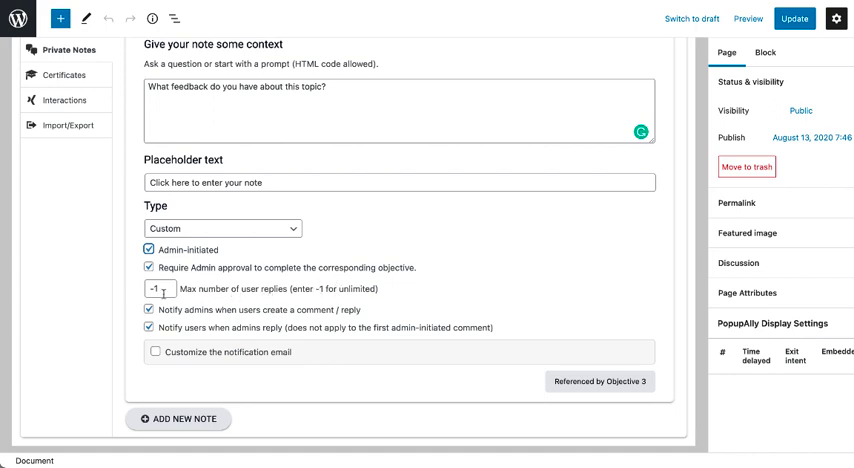
{"action": "mouse_move", "coordinate": [167, 325]}
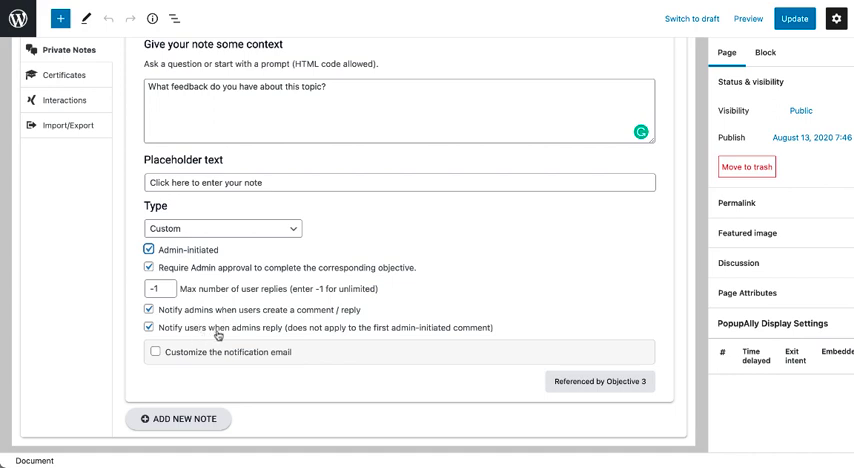
{"action": "left_click", "coordinate": [149, 309]}
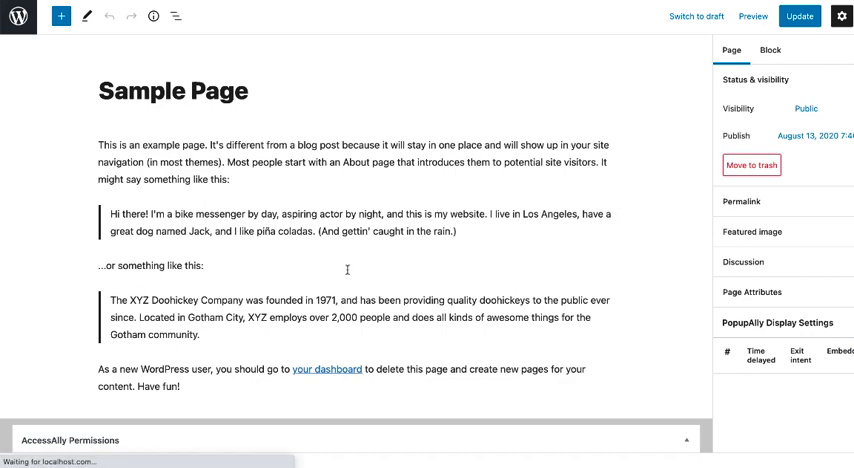
Insert a ProgressAlly block showing private note 2 and update the page
{"action": "left_click", "coordinate": [350, 312]}
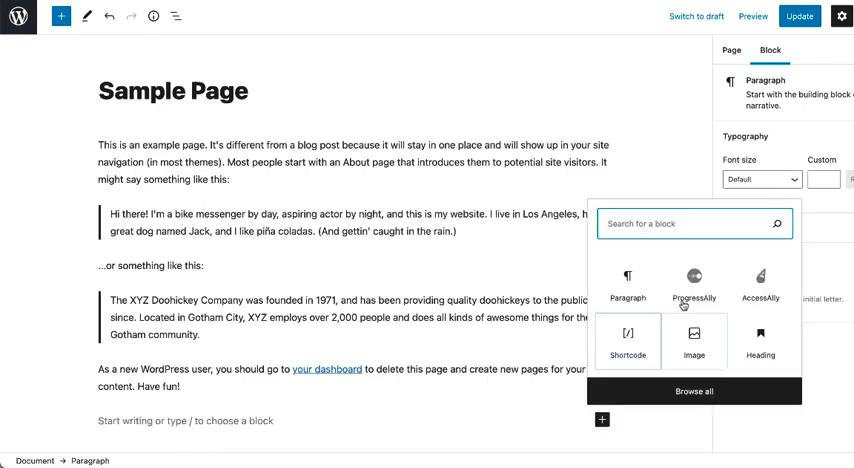
{"action": "left_click", "coordinate": [692, 281]}
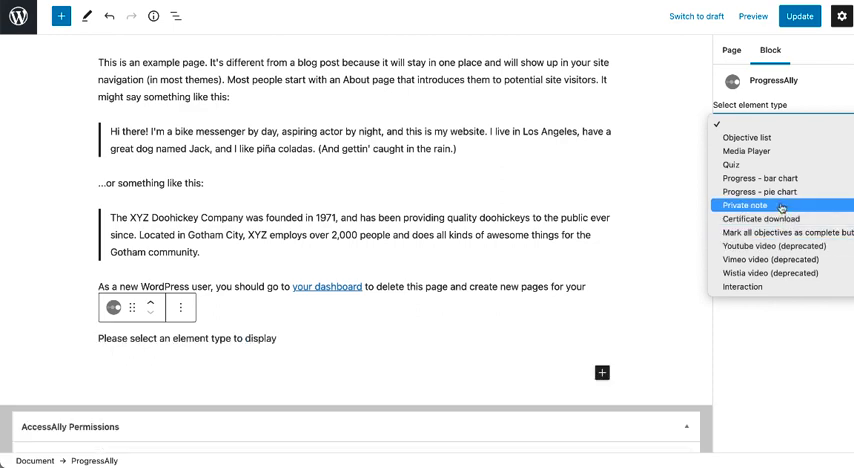
{"action": "left_click", "coordinate": [746, 205]}
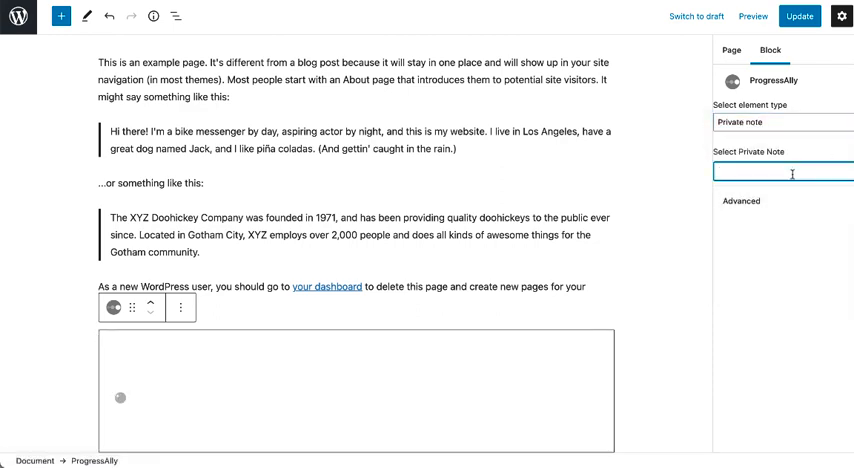
{"action": "type", "text": "2"}
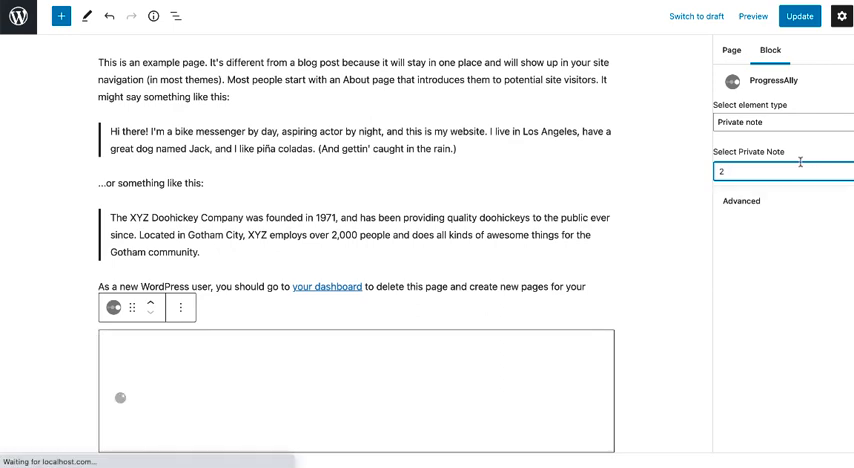
{"action": "left_click", "coordinate": [799, 16]}
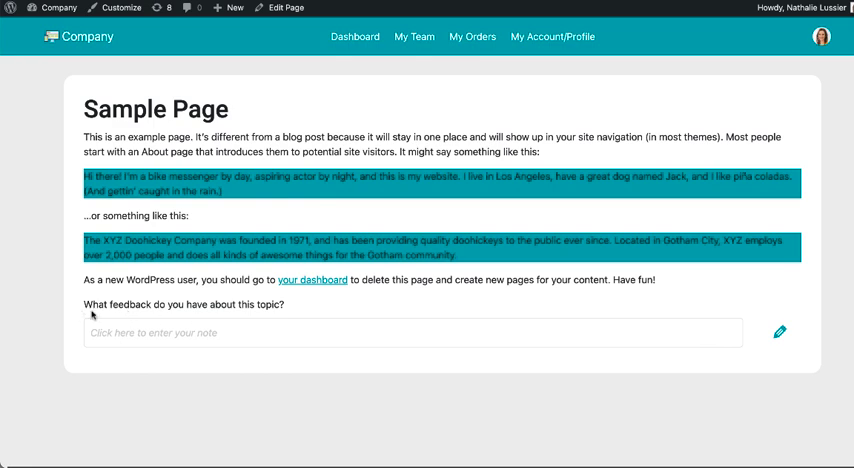
{"action": "mouse_move", "coordinate": [304, 338]}
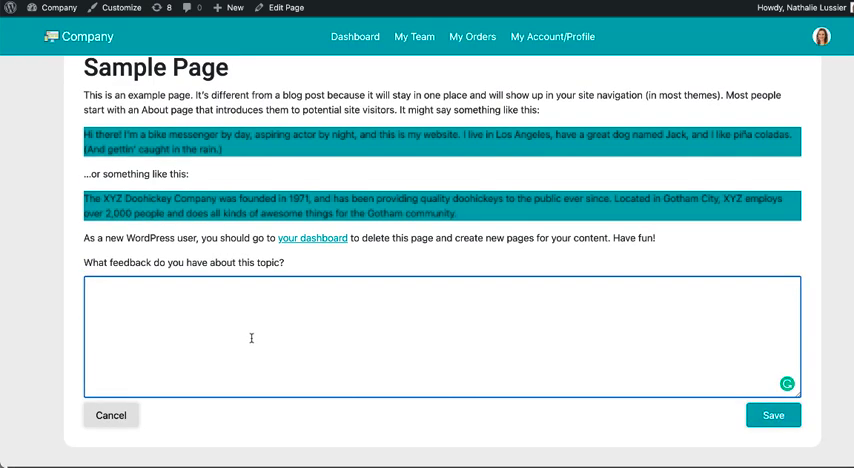
Enter "Ask a question" into the Sample Page's feedback note field
{"action": "type", "text": "Ask a question"}
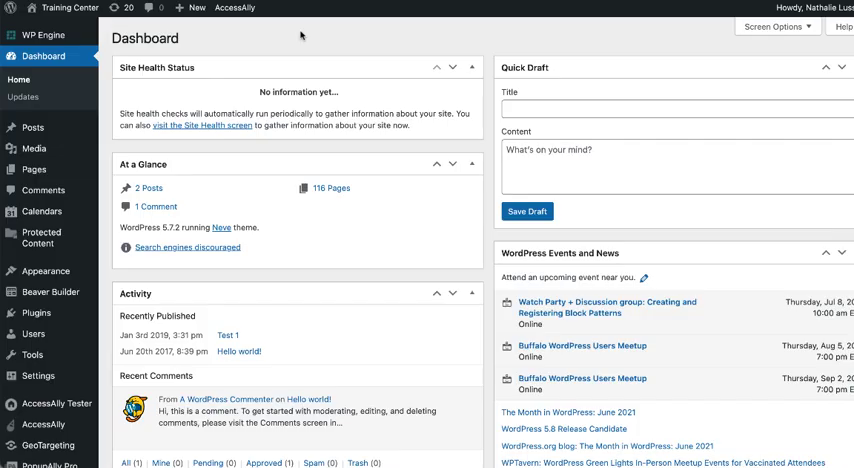
Choose Private Note as the shortcode generator feature and list the notes to insert
{"action": "left_click", "coordinate": [235, 8]}
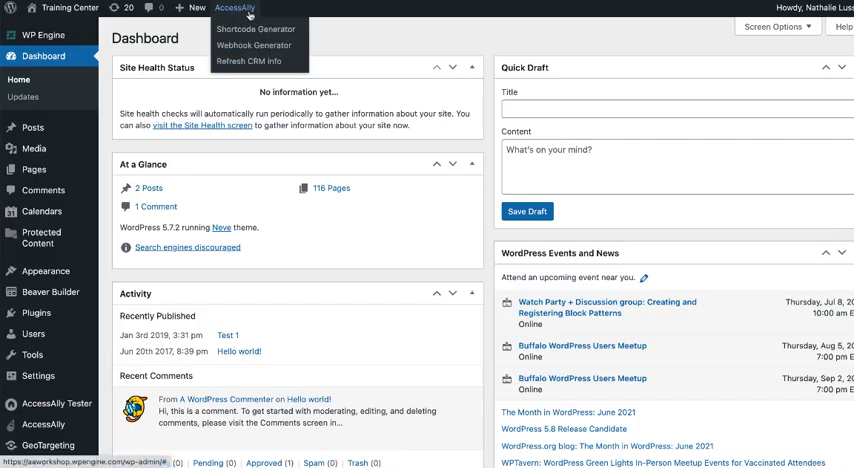
{"action": "left_click", "coordinate": [256, 29]}
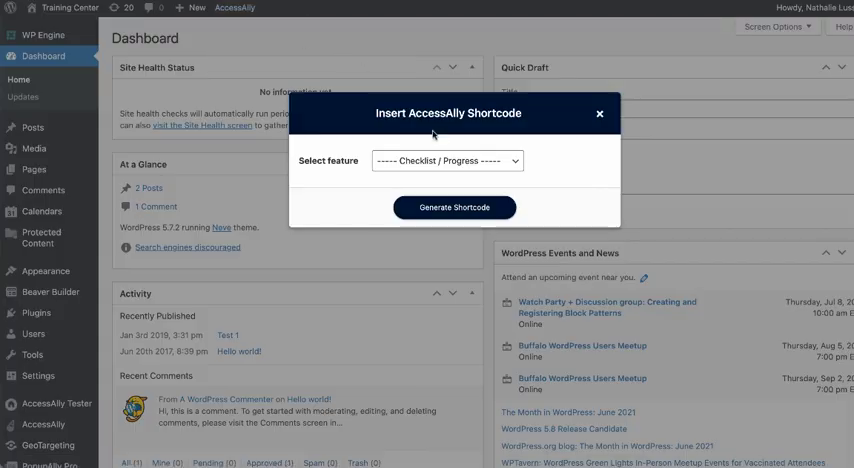
{"action": "left_click", "coordinate": [446, 161]}
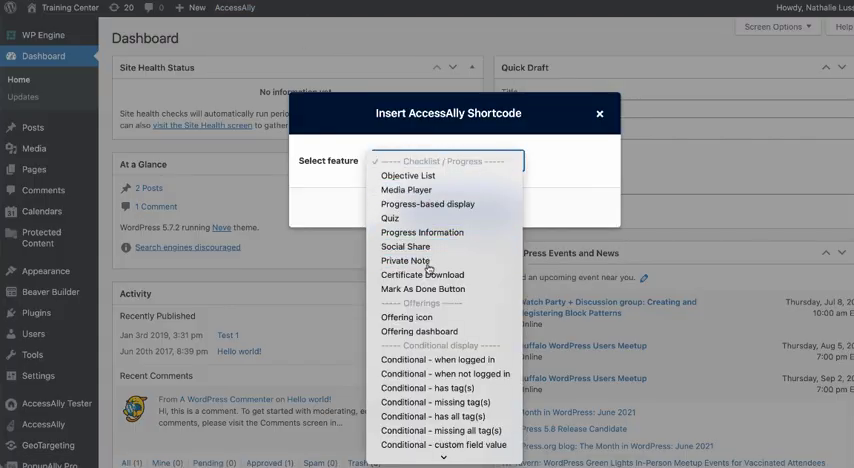
{"action": "left_click", "coordinate": [404, 261]}
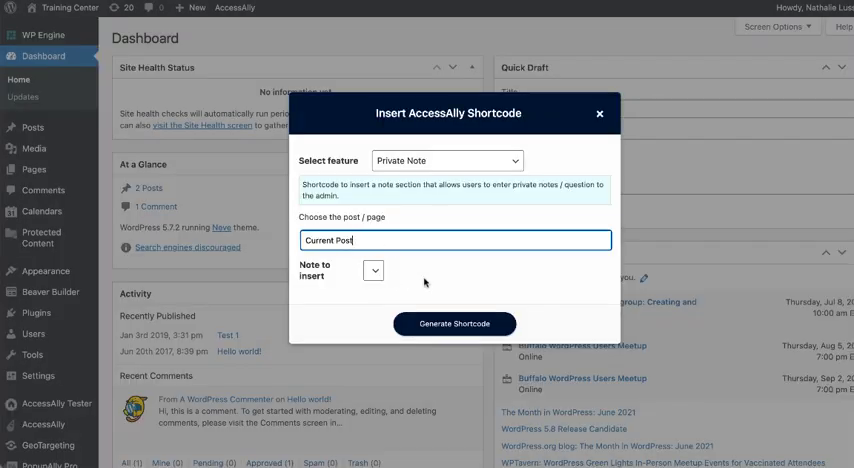
{"action": "left_click", "coordinate": [454, 323]}
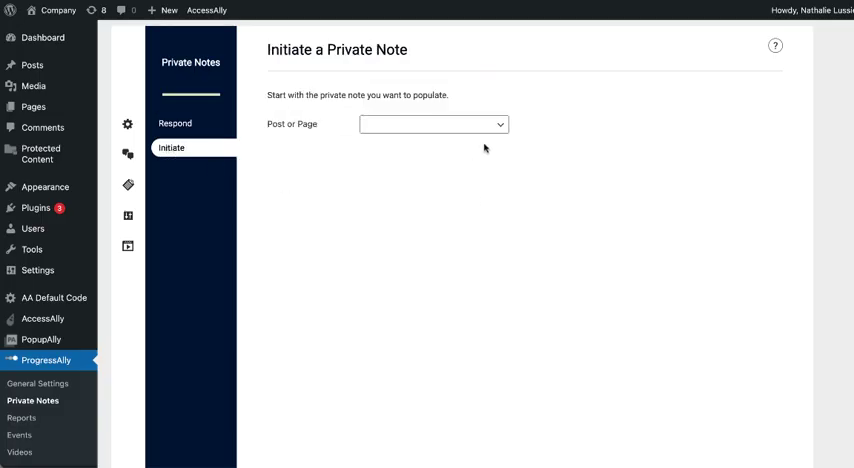
Create admin-initiated notes for More Fun Challenge Day 4 (298), listing its members
{"action": "left_click", "coordinate": [433, 124]}
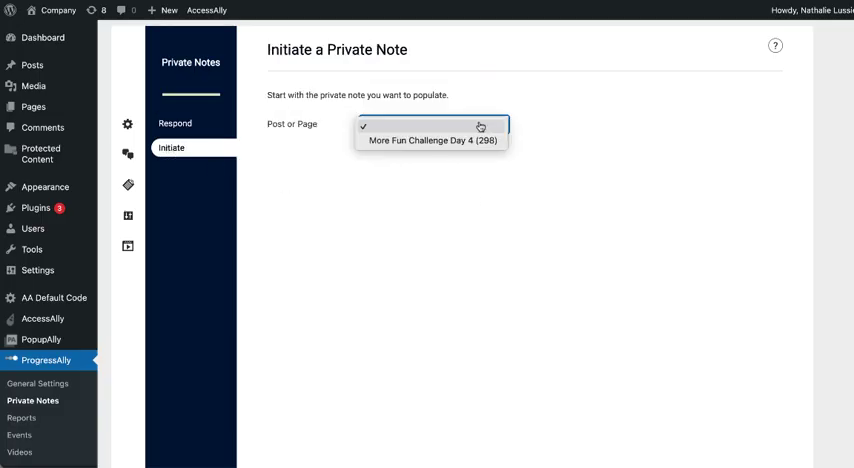
{"action": "left_click", "coordinate": [432, 140]}
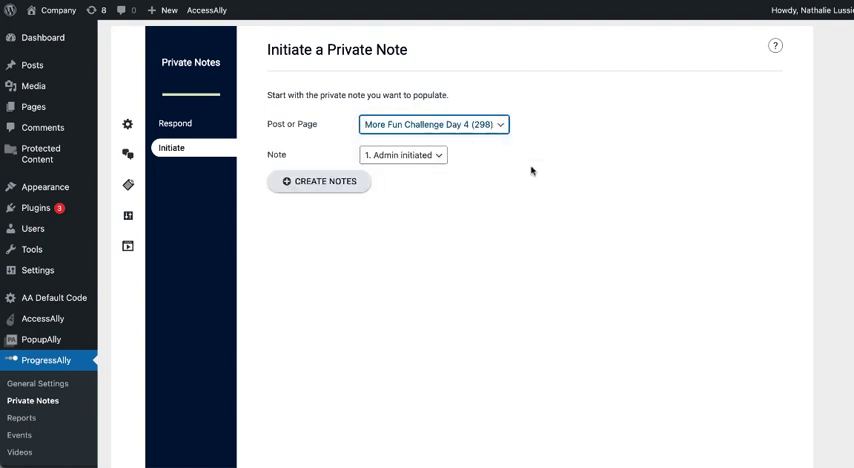
{"action": "mouse_move", "coordinate": [588, 91]}
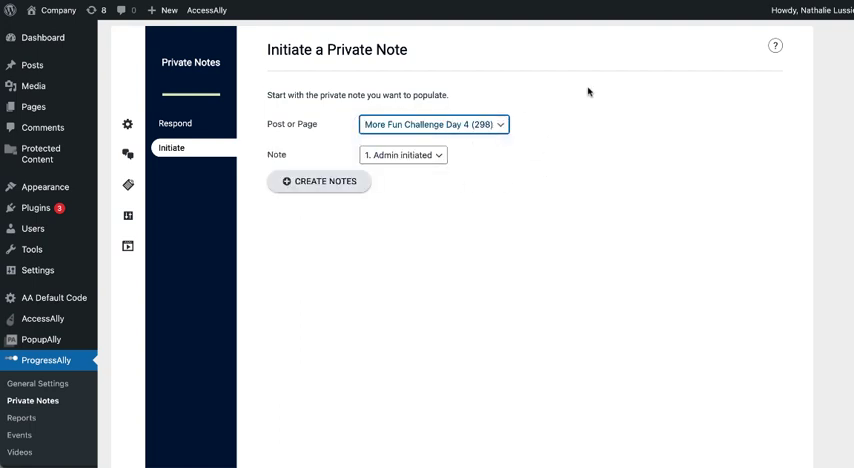
{"action": "mouse_move", "coordinate": [308, 147]}
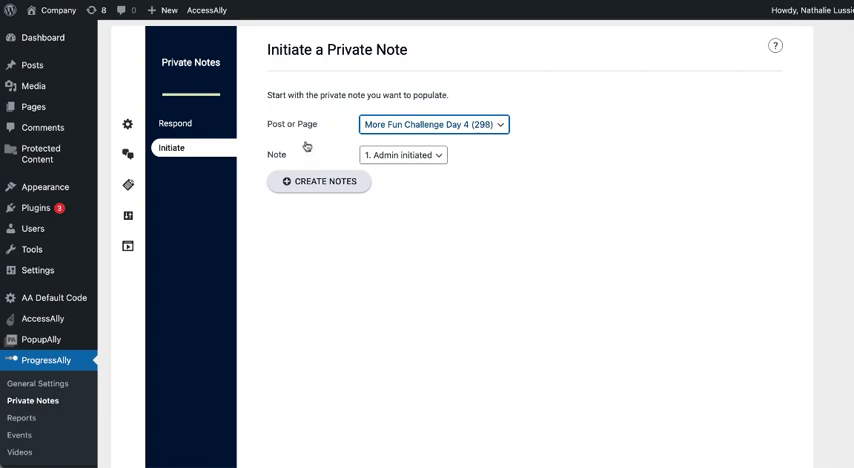
{"action": "left_click", "coordinate": [319, 181]}
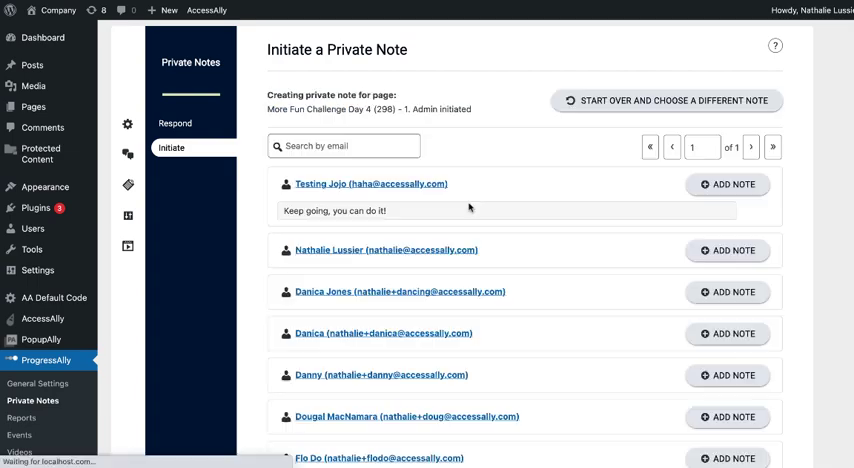
{"action": "scroll", "scroll_direction": "down", "scroll_amount": 3}
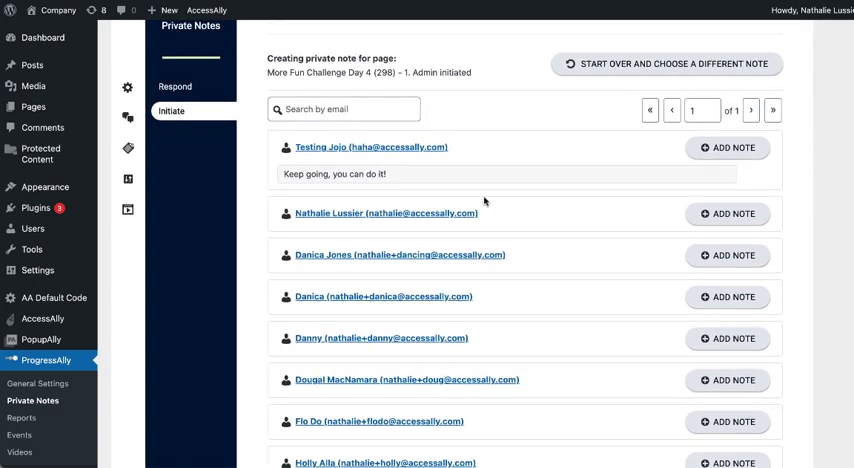
{"action": "left_click", "coordinate": [727, 380]}
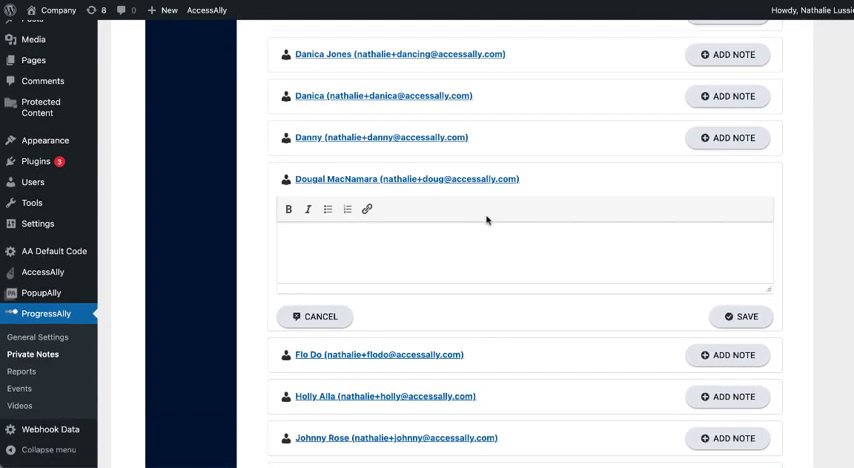
{"action": "type", "text": "Piost"}
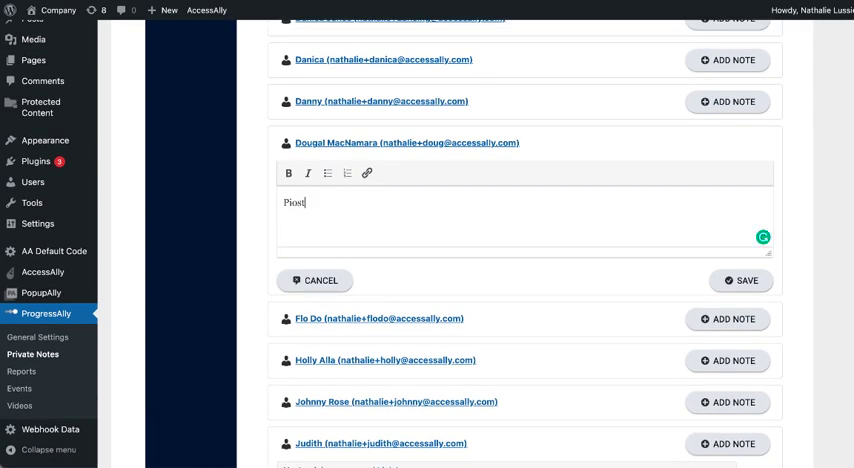
{"action": "type", "text": "Post some"}
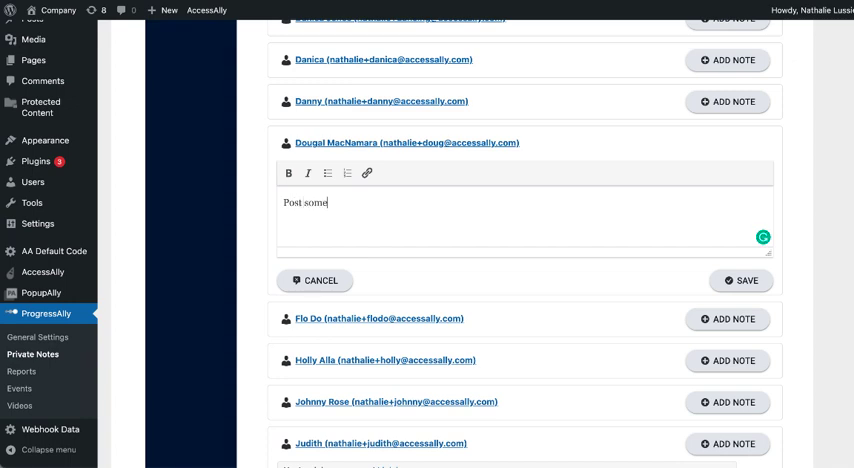
{"action": "type", "text": "thing"}
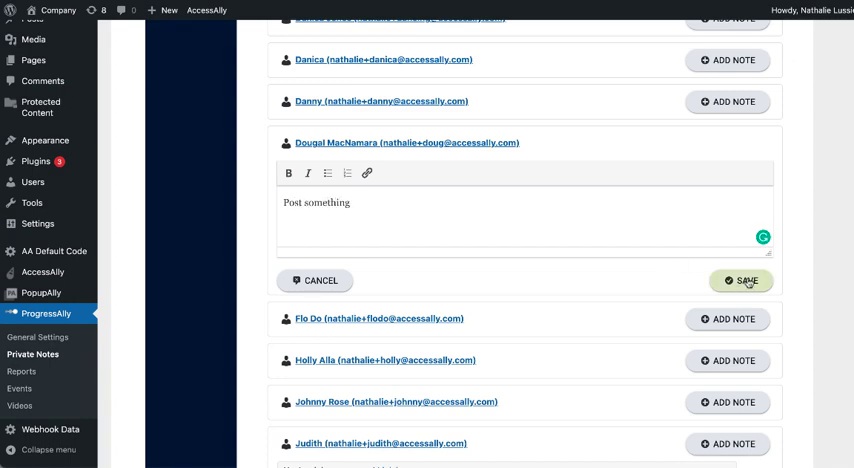
{"action": "left_click", "coordinate": [741, 280]}
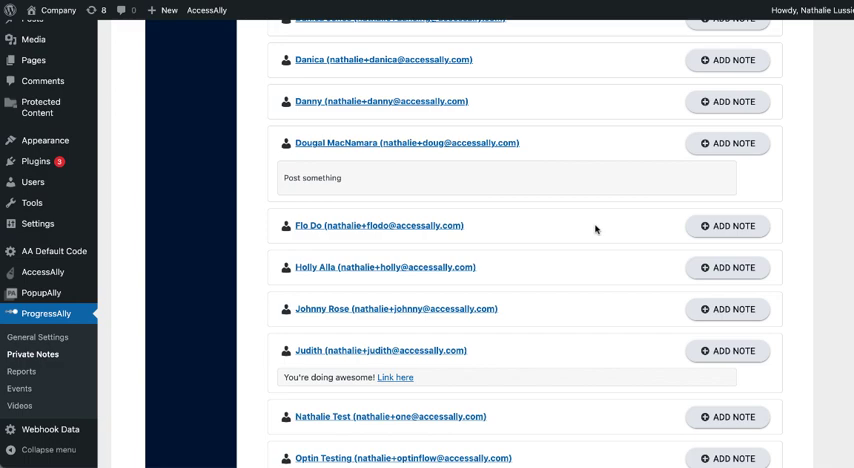
{"action": "scroll", "scroll_direction": "up", "scroll_amount": 3}
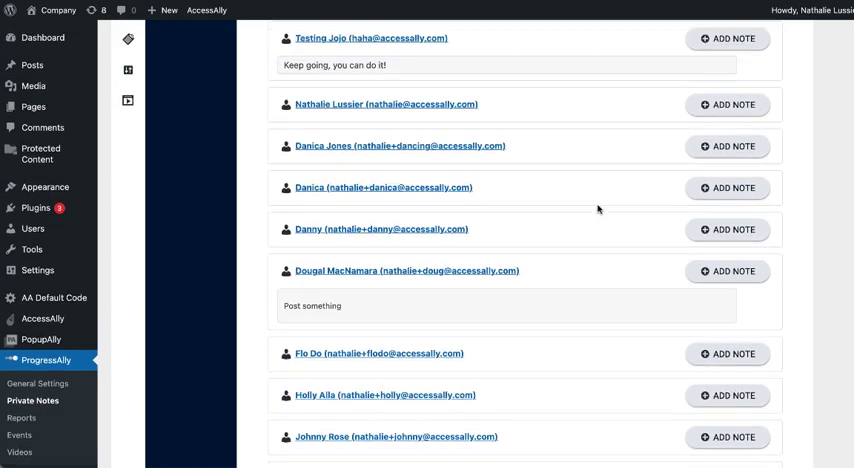